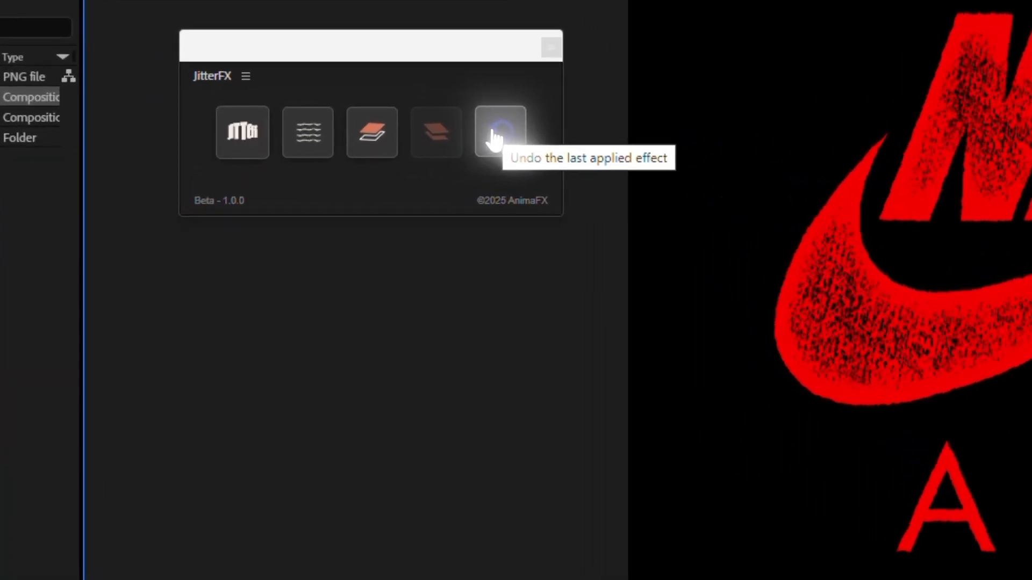
Undo the last JitterFX effect so the red Nike logo loses its boiling texture.
click(499, 132)
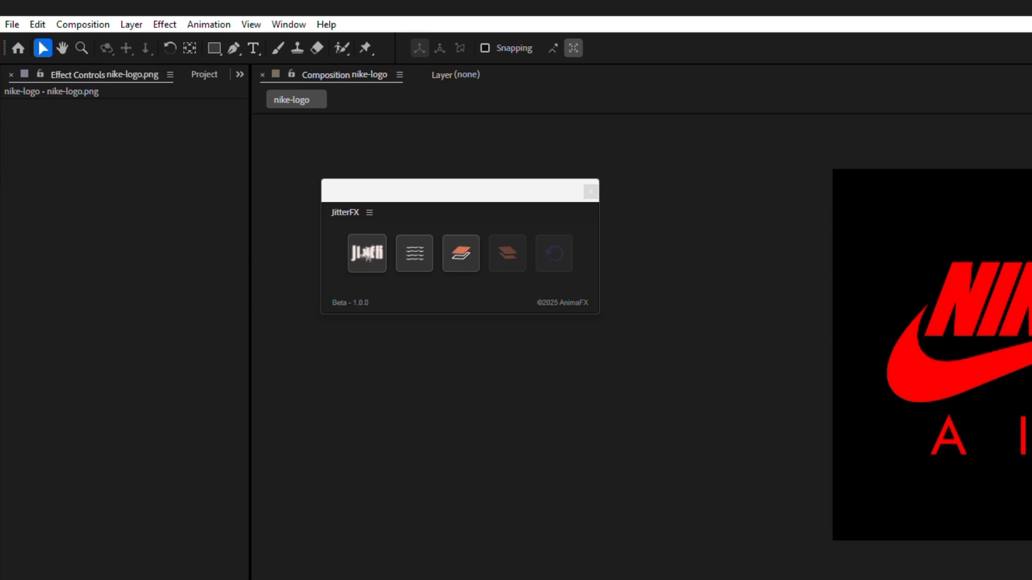
Apply the Jitter effect to the nike-logo layer with Small 20.0, Mid 5.0, Large 1.0.
click(365, 253)
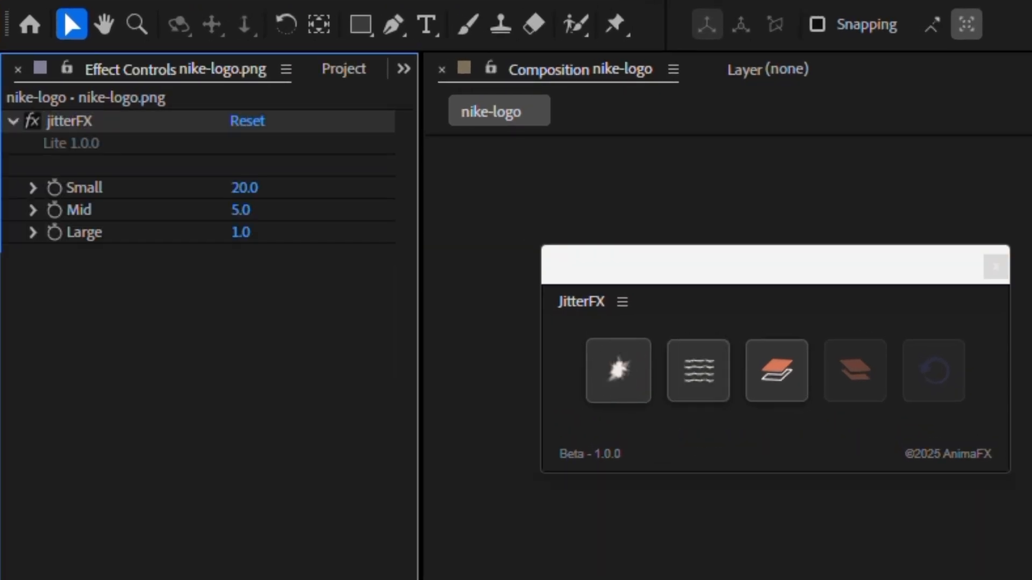